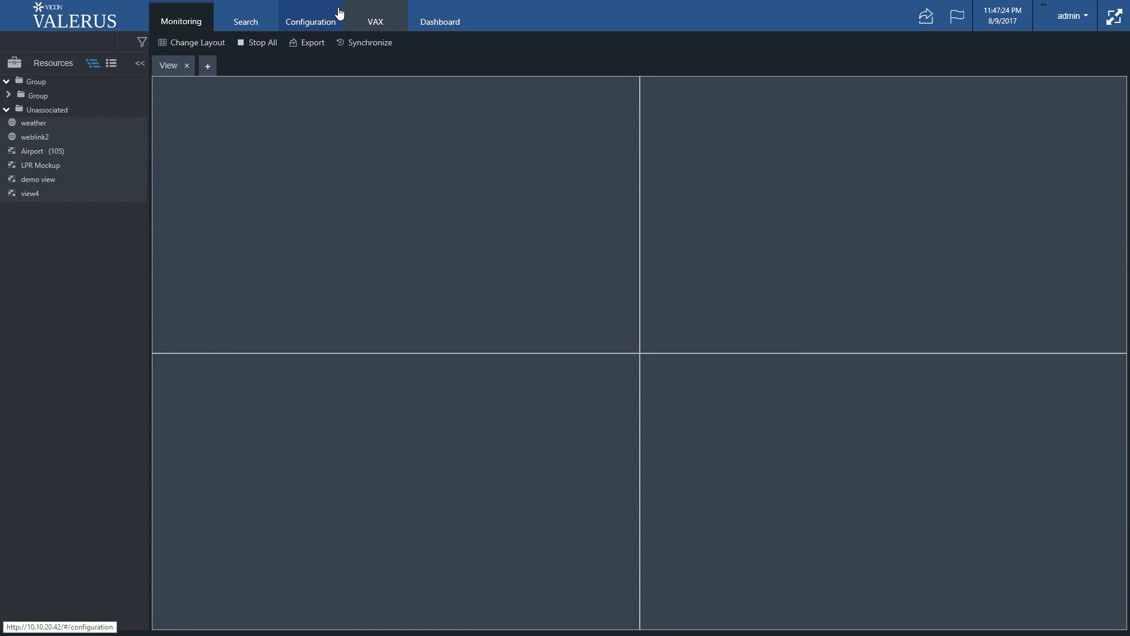
# Open the Configuration area to the Start Quick Configuration overview
pyautogui.click(310, 22)
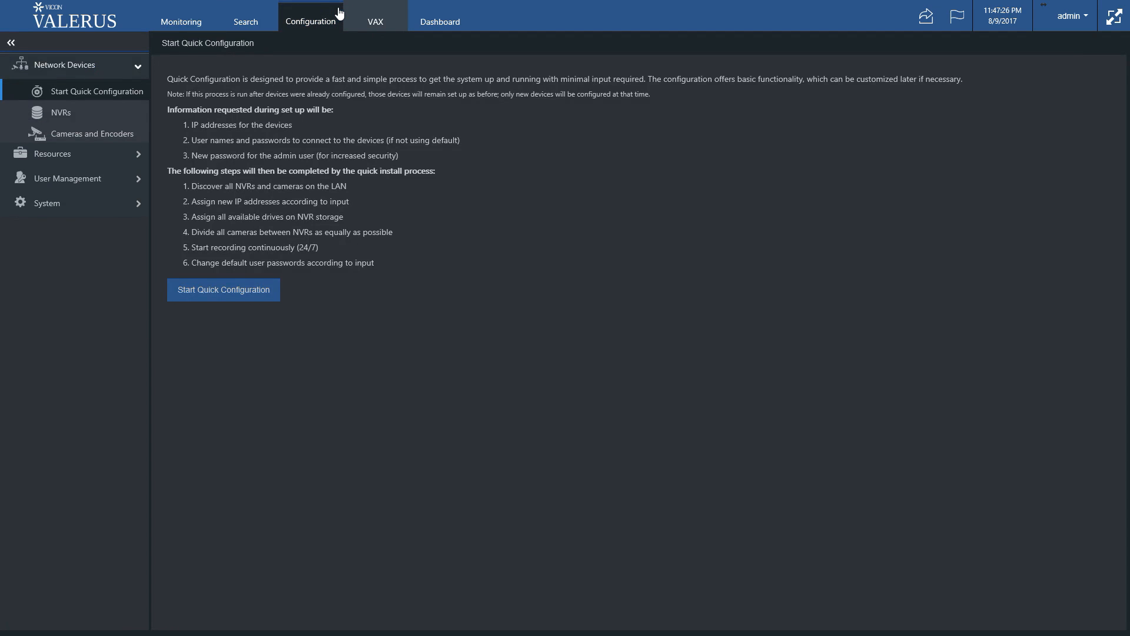
pyautogui.moveTo(241, 68)
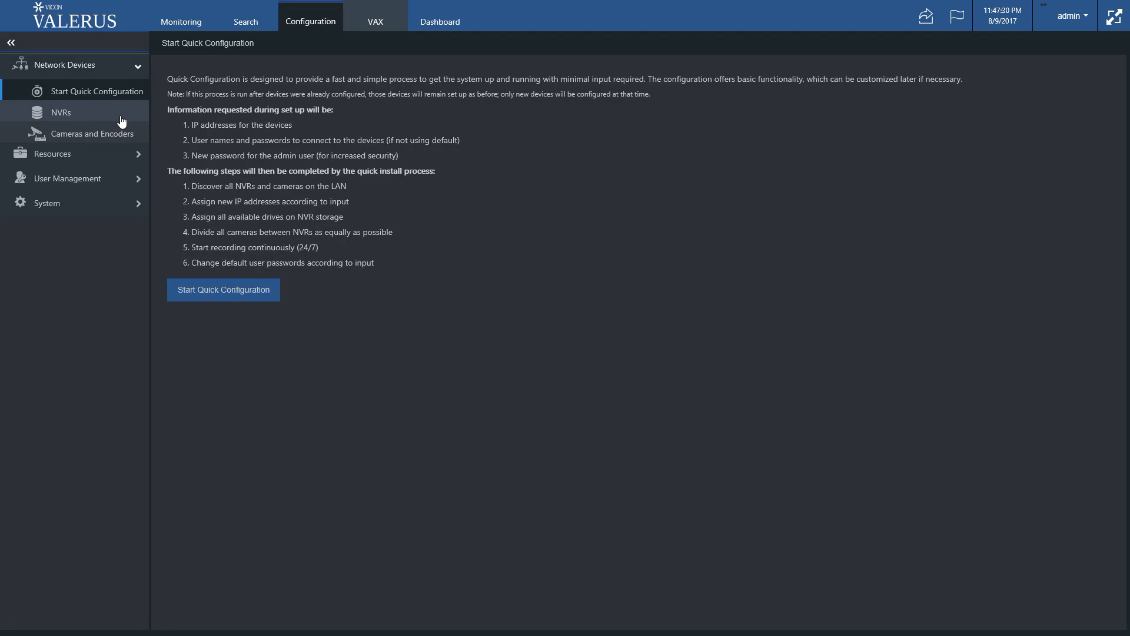
# Show the empty NVRs list under Network Devices
pyautogui.click(62, 112)
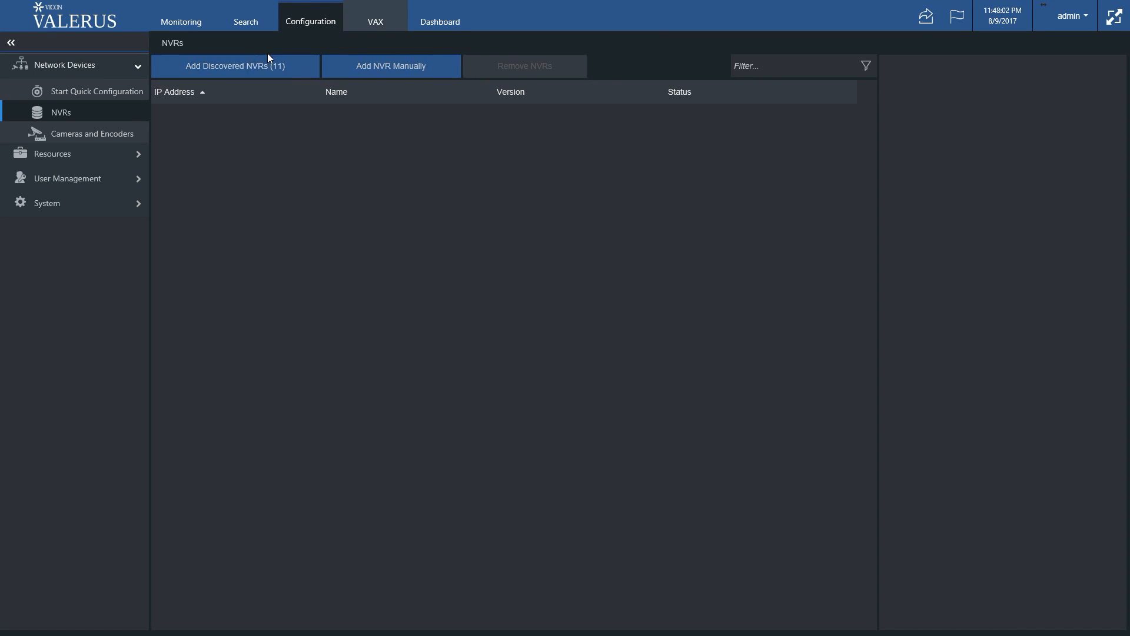
# Open Add Discovered NVRs and check only the 10.10.20.42 recorder
pyautogui.click(233, 65)
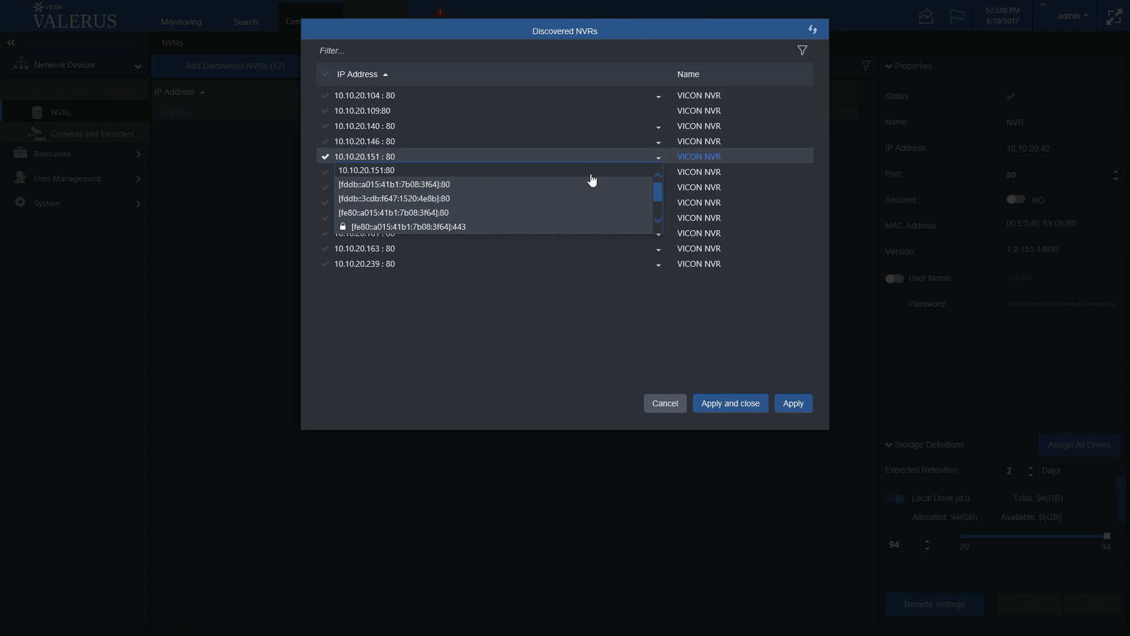
pyautogui.moveTo(577, 214)
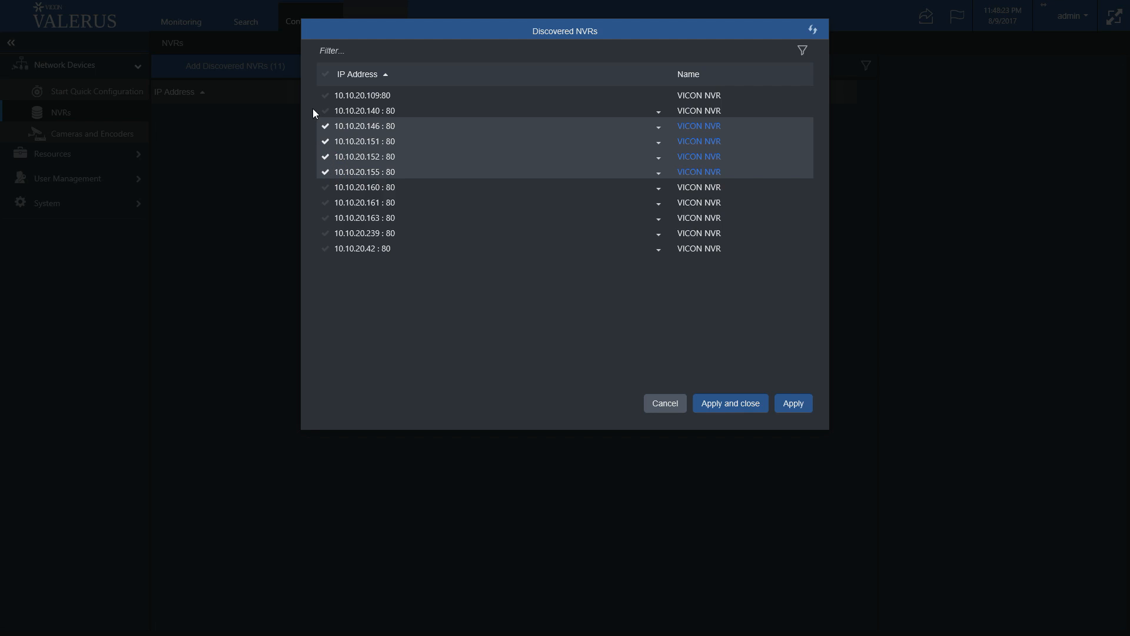
pyautogui.click(325, 75)
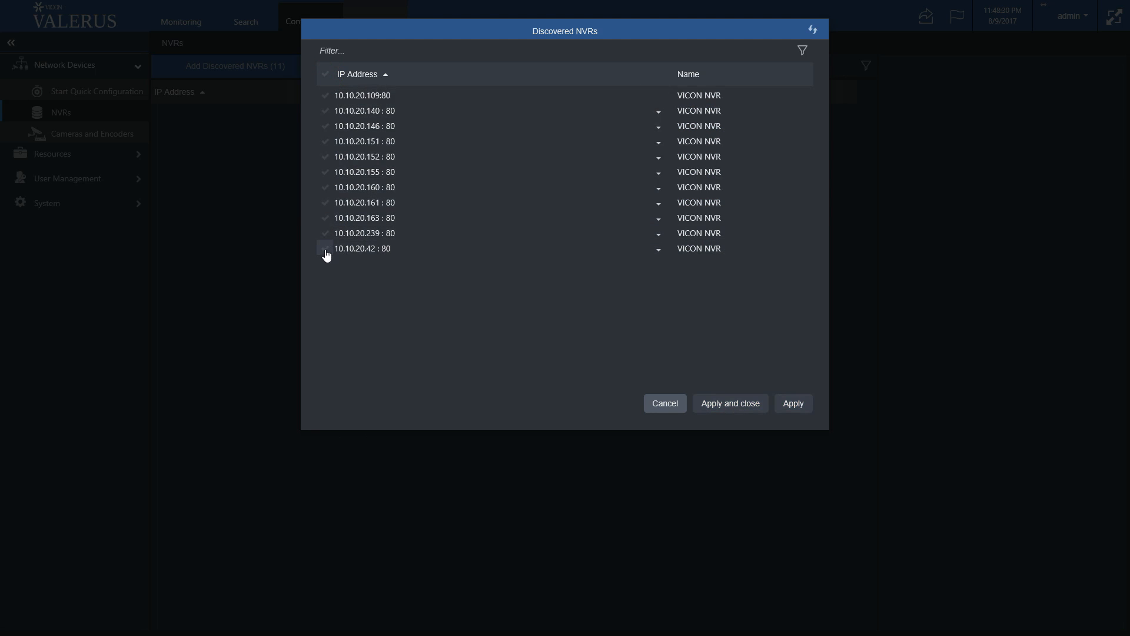
pyautogui.click(325, 249)
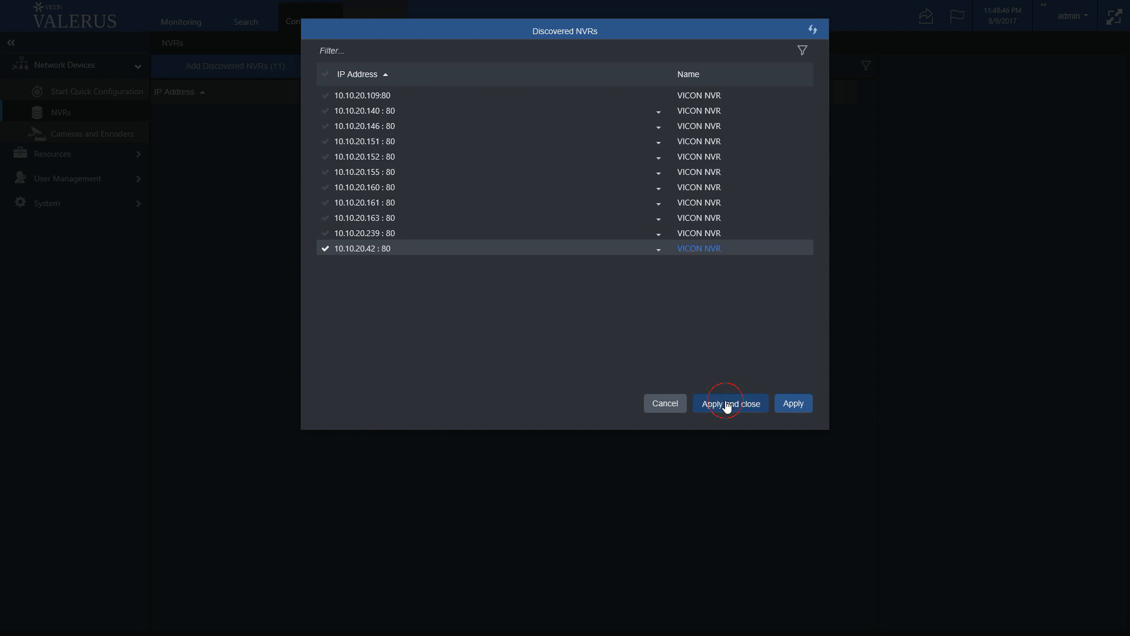
# Apply and close the discovered list, leaving the NVRs list still empty
pyautogui.click(729, 403)
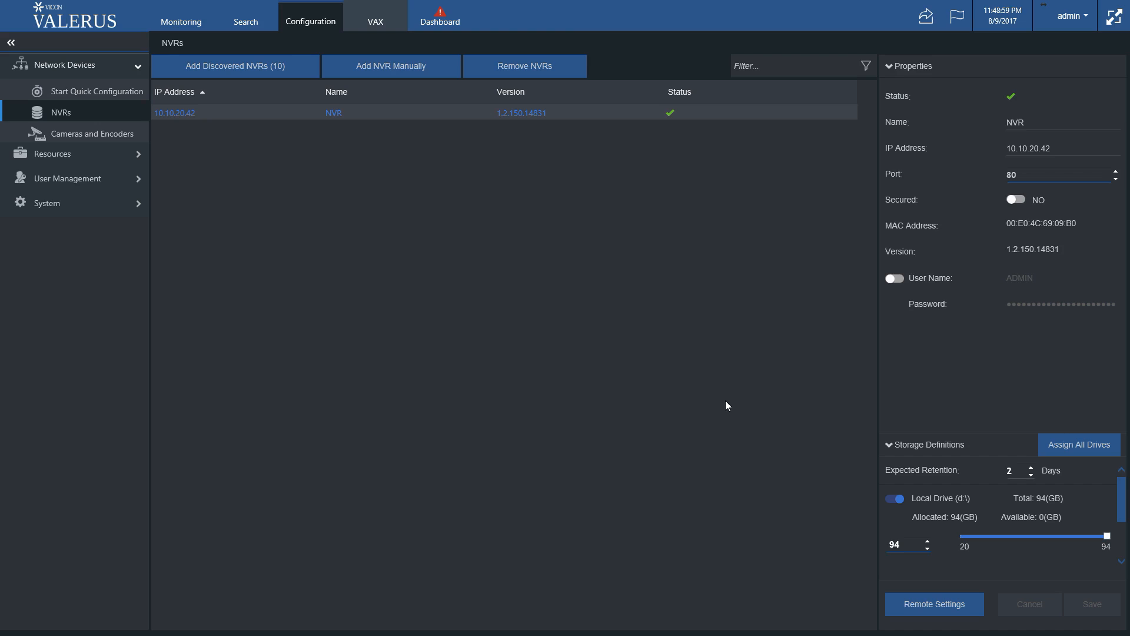
pyautogui.click(524, 65)
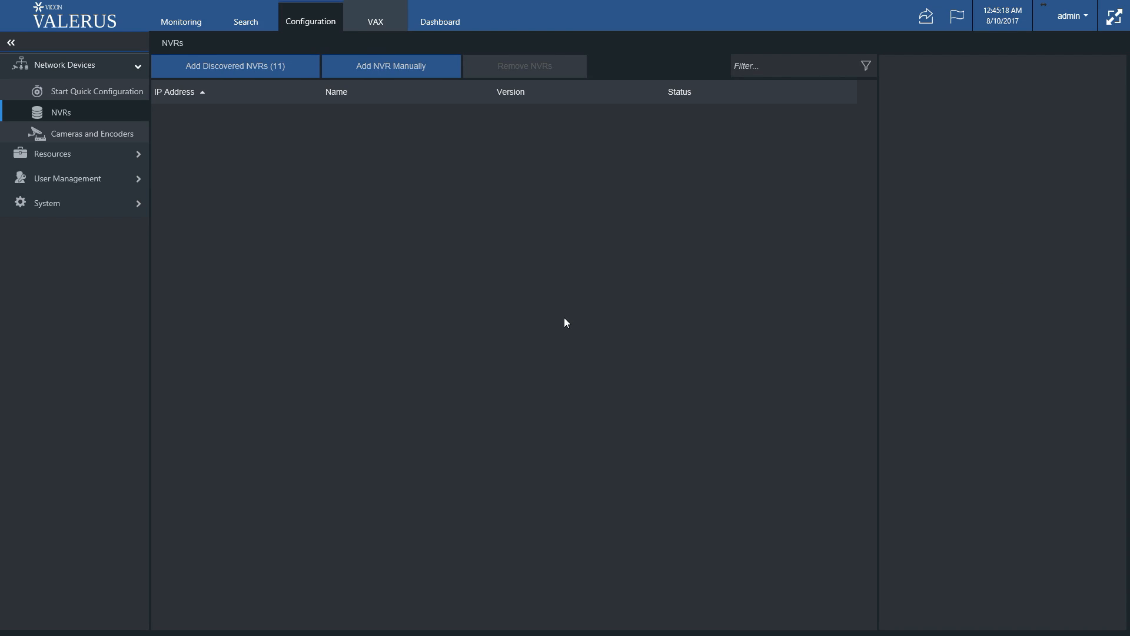
pyautogui.moveTo(568, 318)
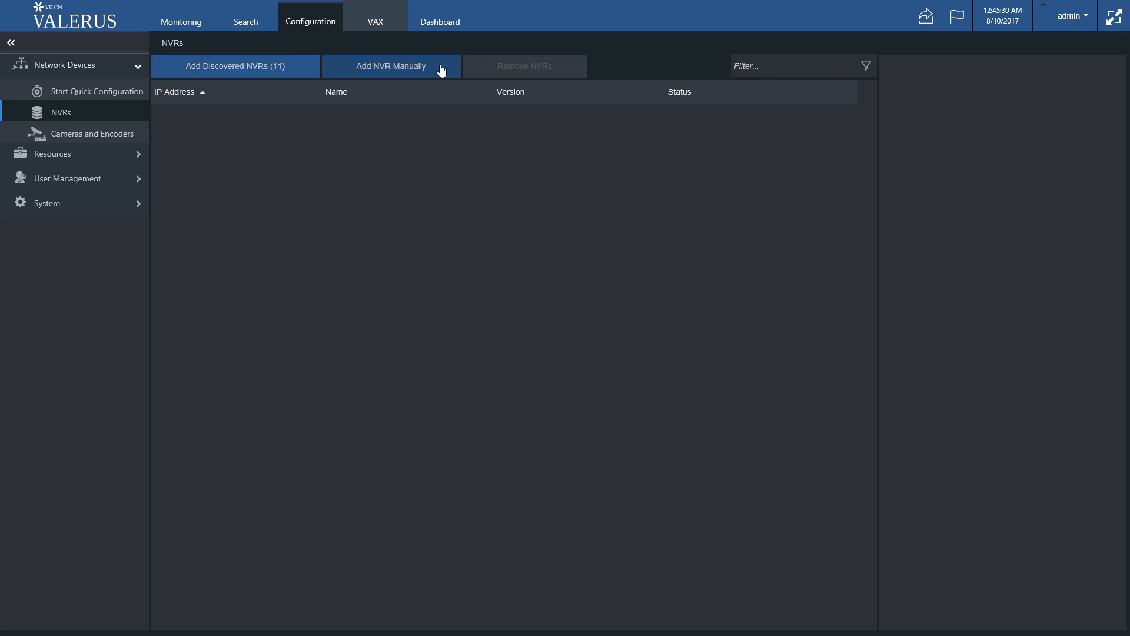
# Add an NVR manually at 10.10.20.42, port 80, with Secured left off
pyautogui.click(389, 66)
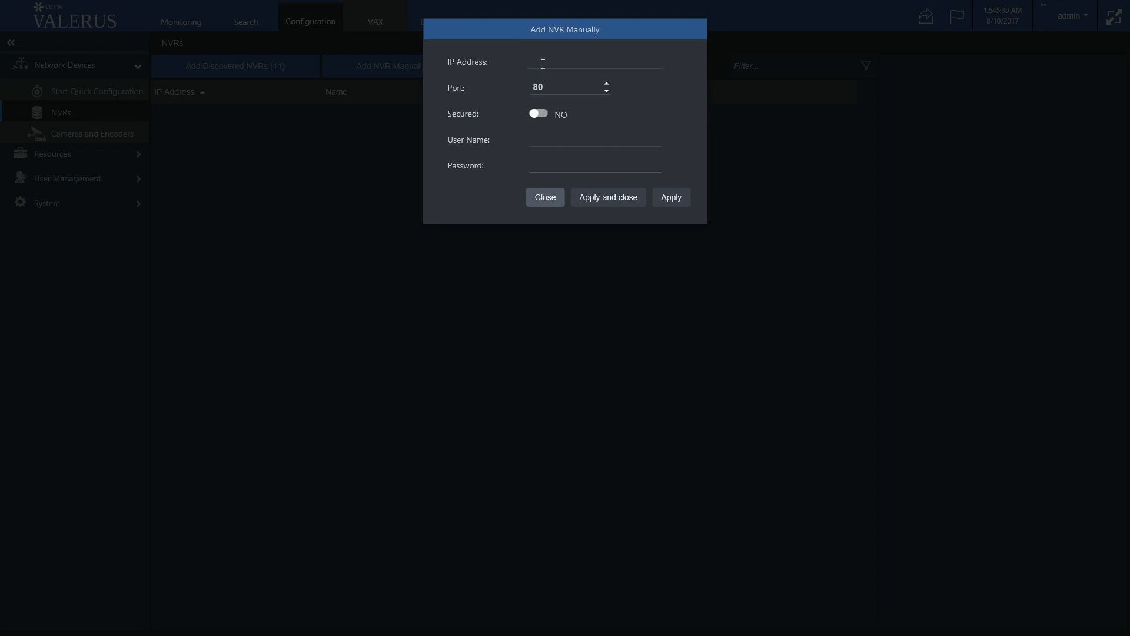
pyautogui.write('10.10.20.42')
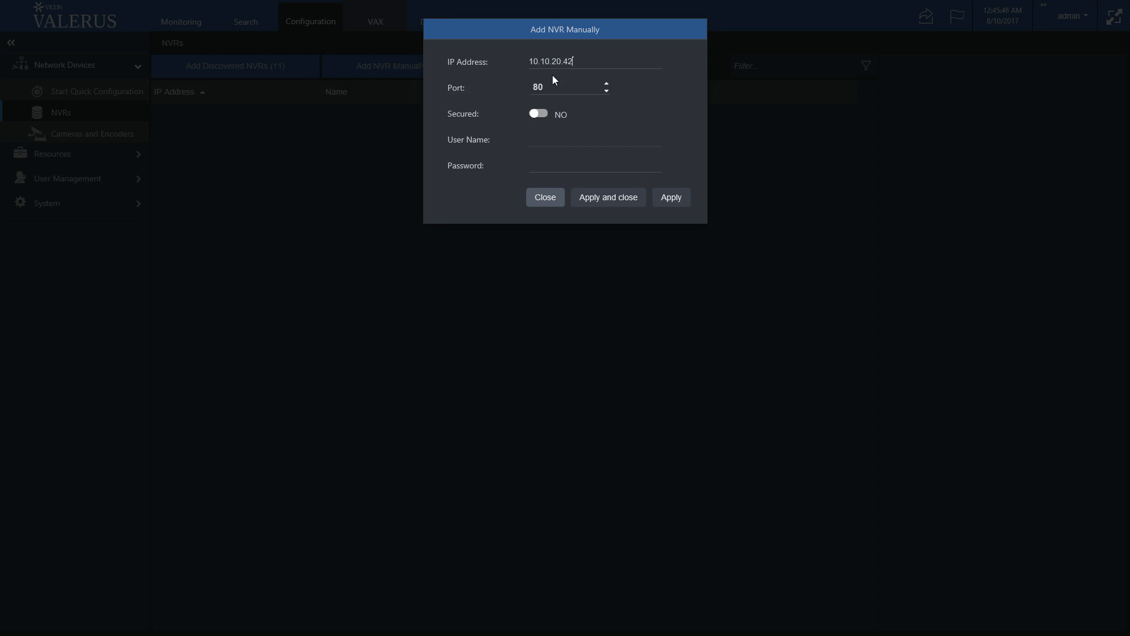
pyautogui.click(555, 87)
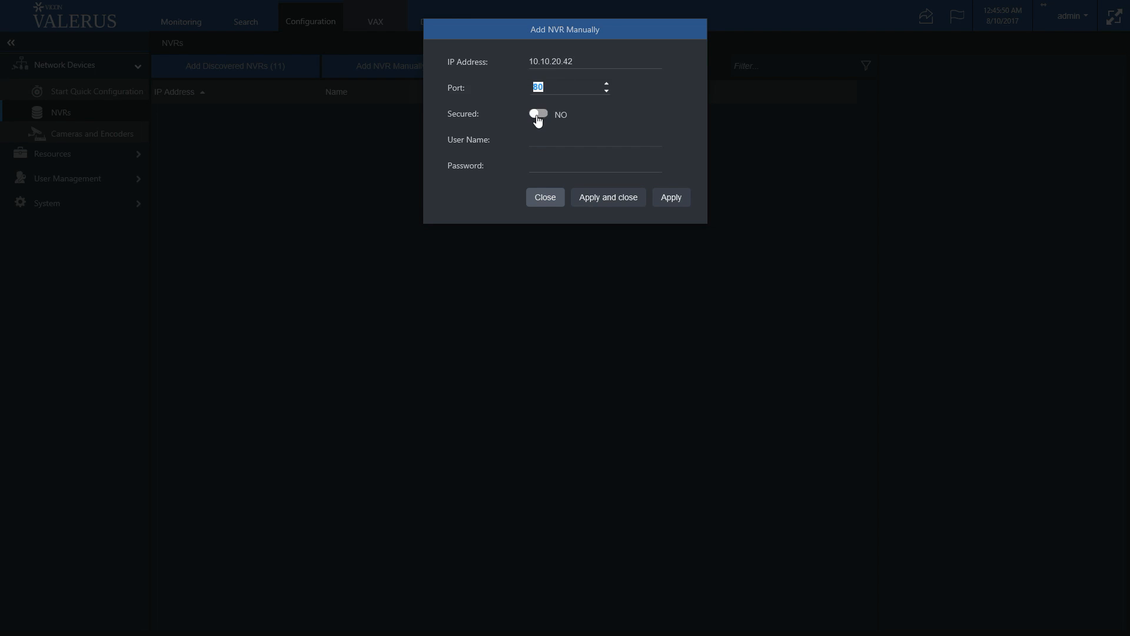
pyautogui.click(537, 114)
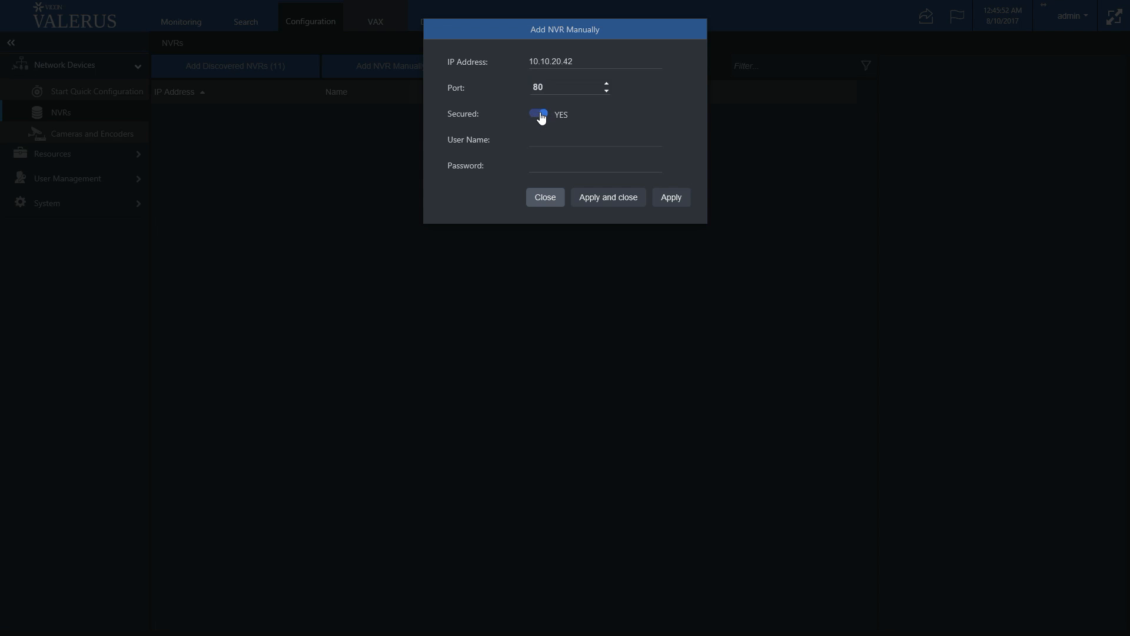
pyautogui.click(537, 113)
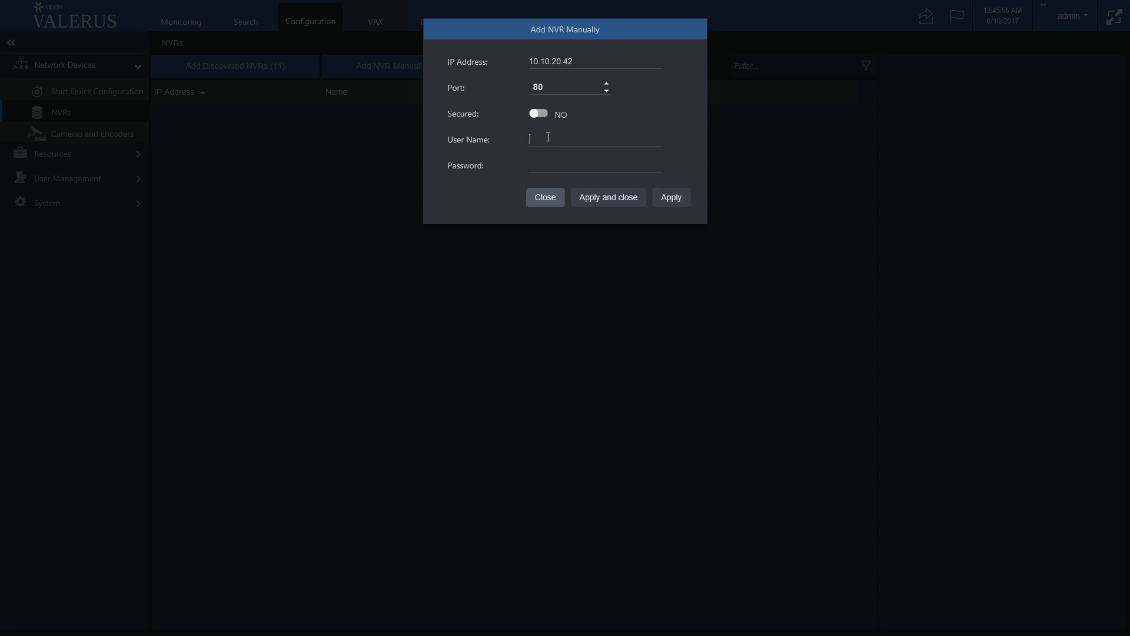
# Enter user name ADMIN and the password
pyautogui.write('A')
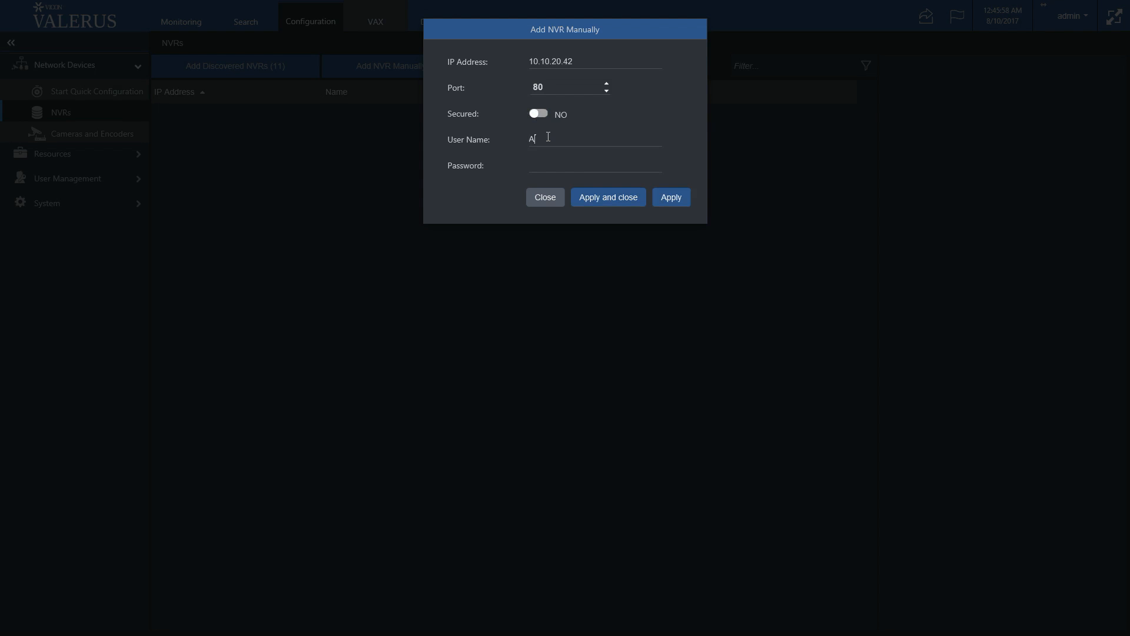
pyautogui.write('DMIN')
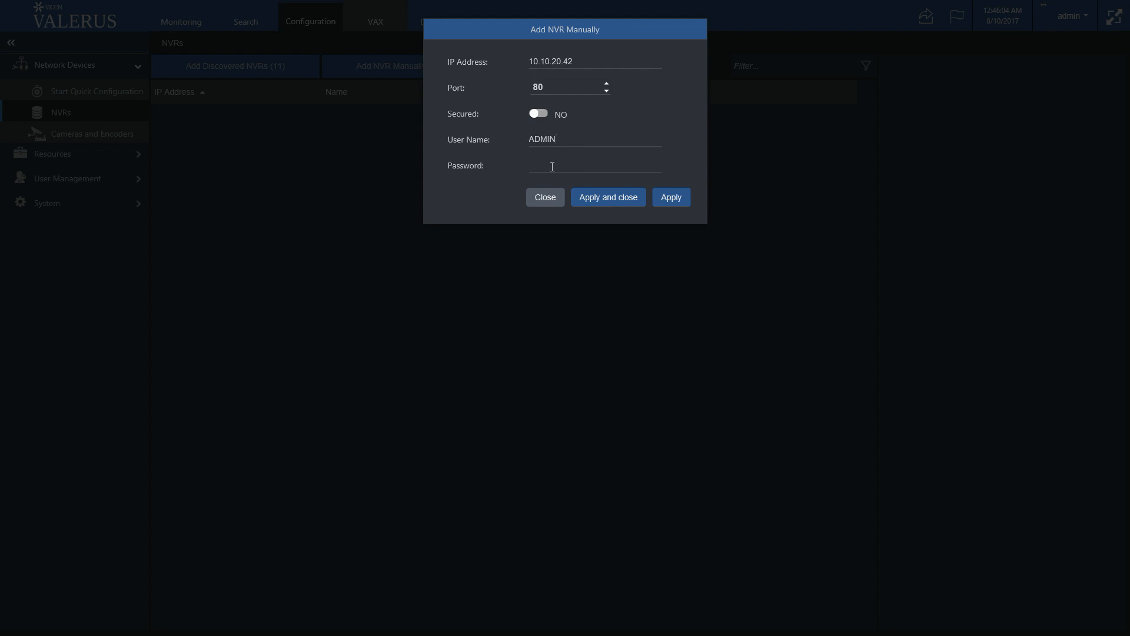
pyautogui.write('•••')
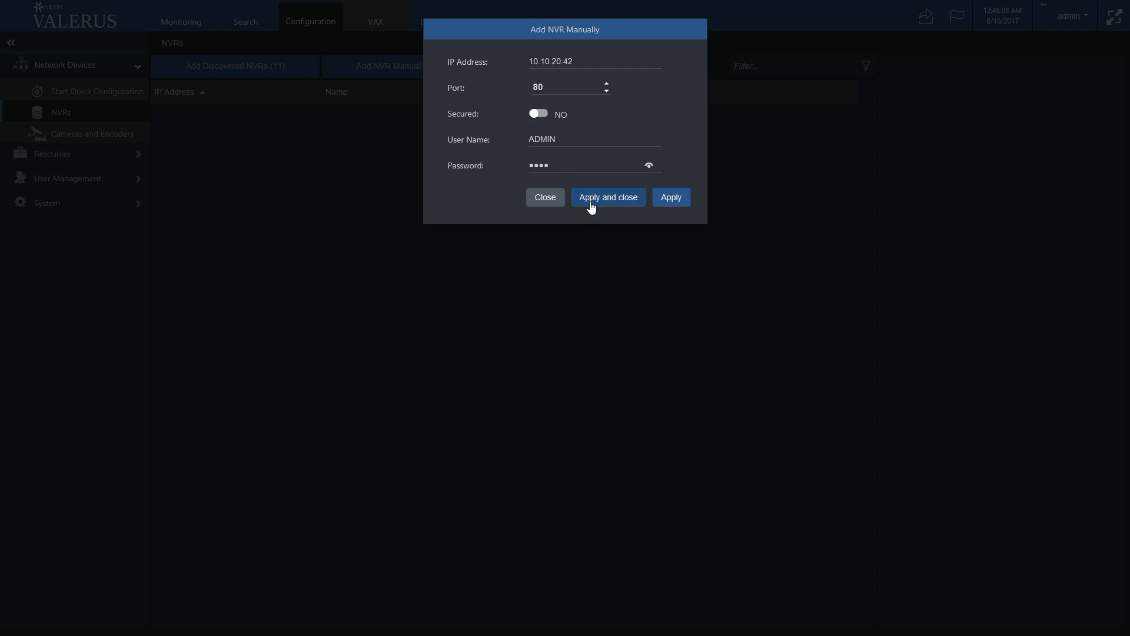
# Apply the manual entry, then rename the new recorder to MY NVR
pyautogui.click(607, 197)
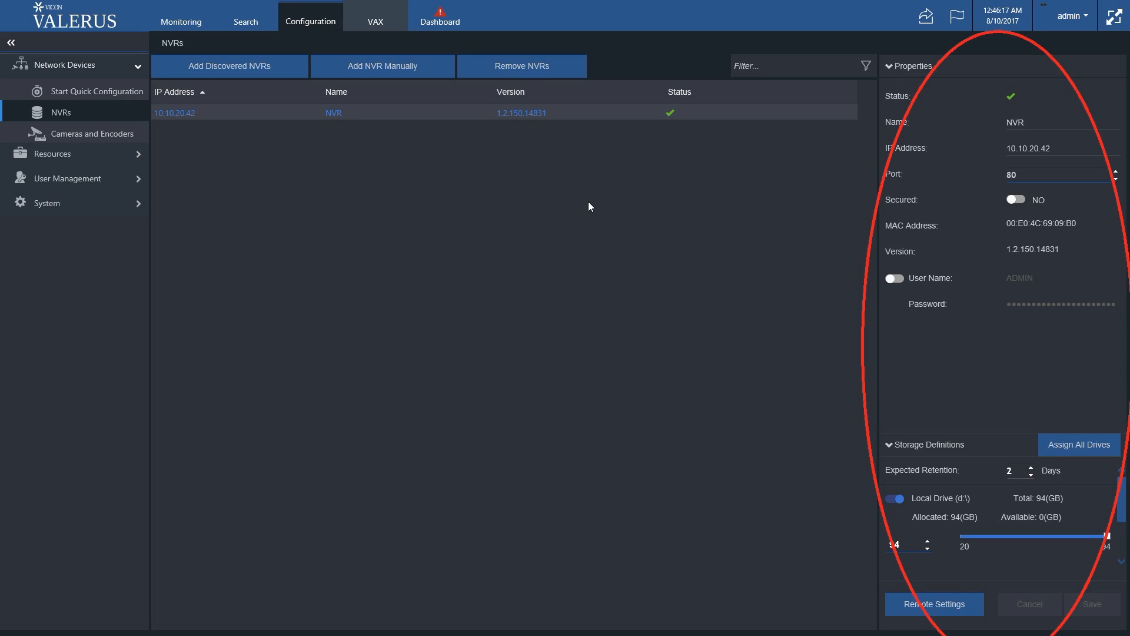
pyautogui.click(1014, 122)
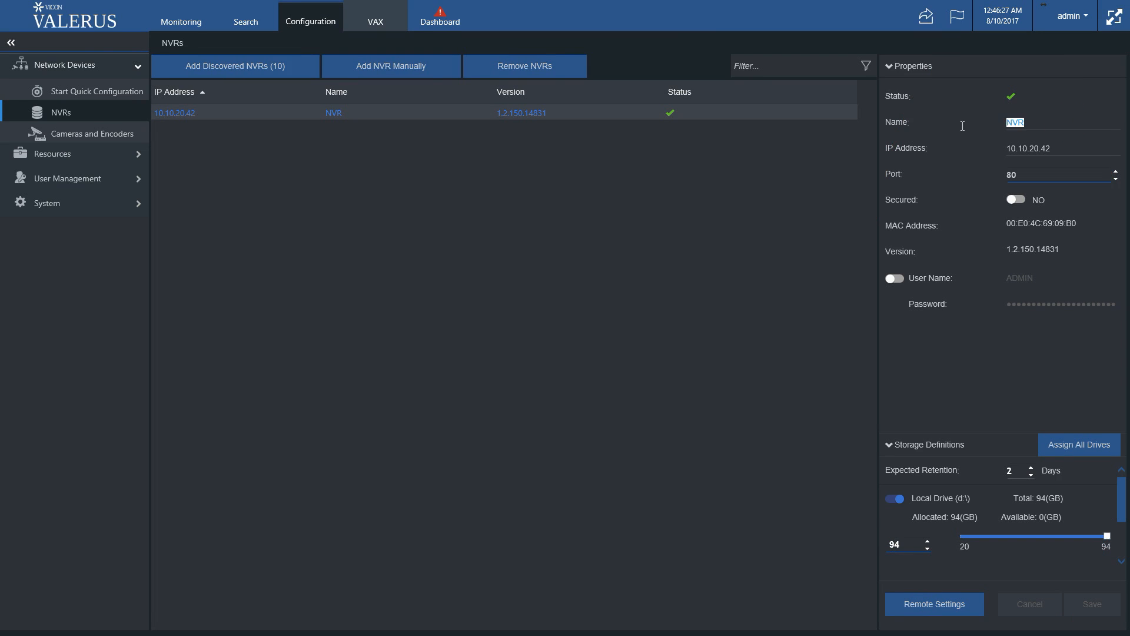
pyautogui.write('MY NV')
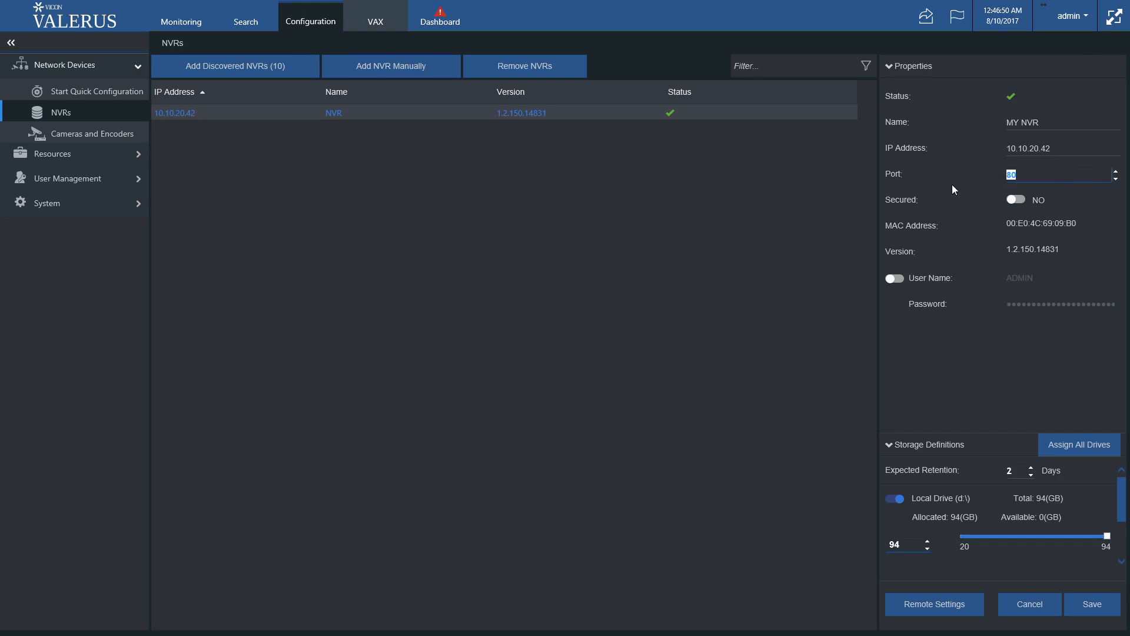
pyautogui.moveTo(953, 189)
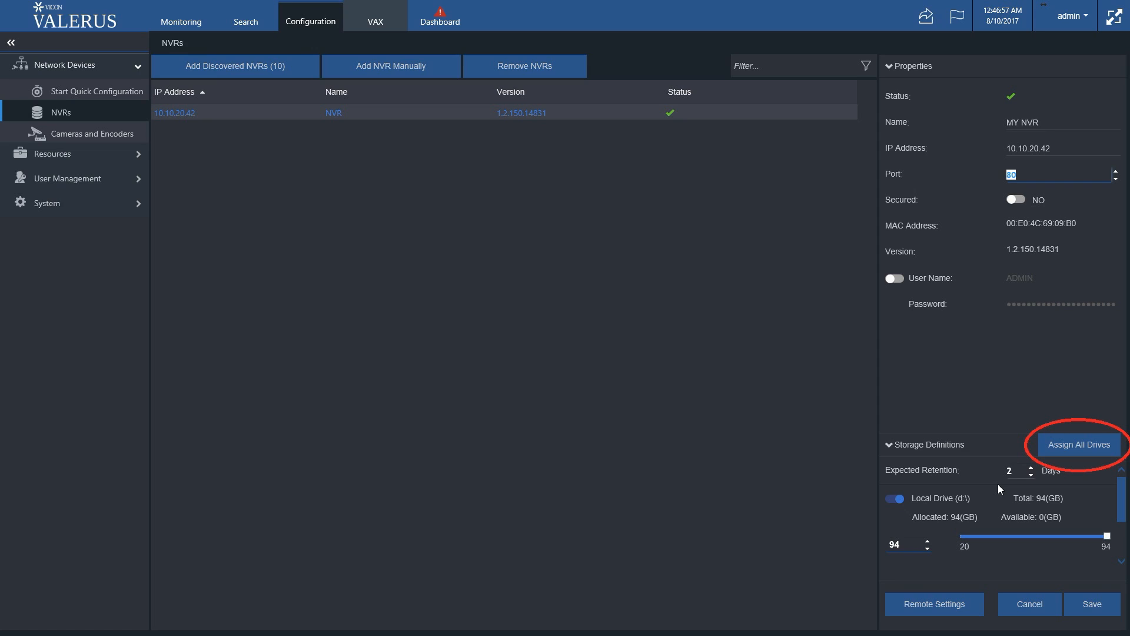
# Assign All Drives, enabling local drive D with 94 GB and two-day retention
pyautogui.click(1078, 443)
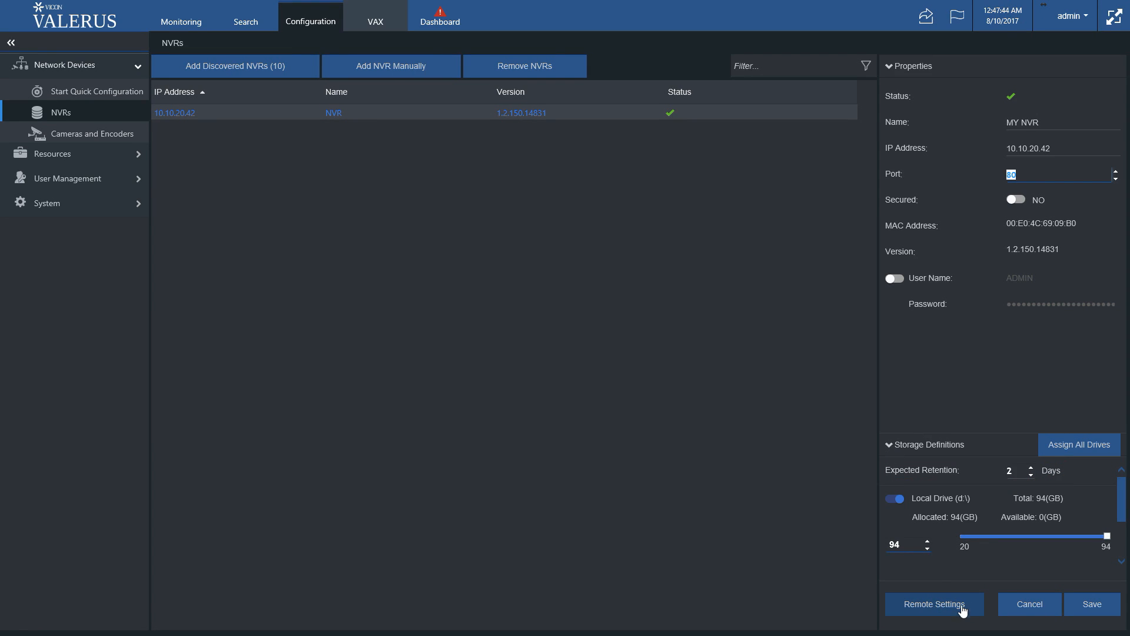
pyautogui.moveTo(963, 613)
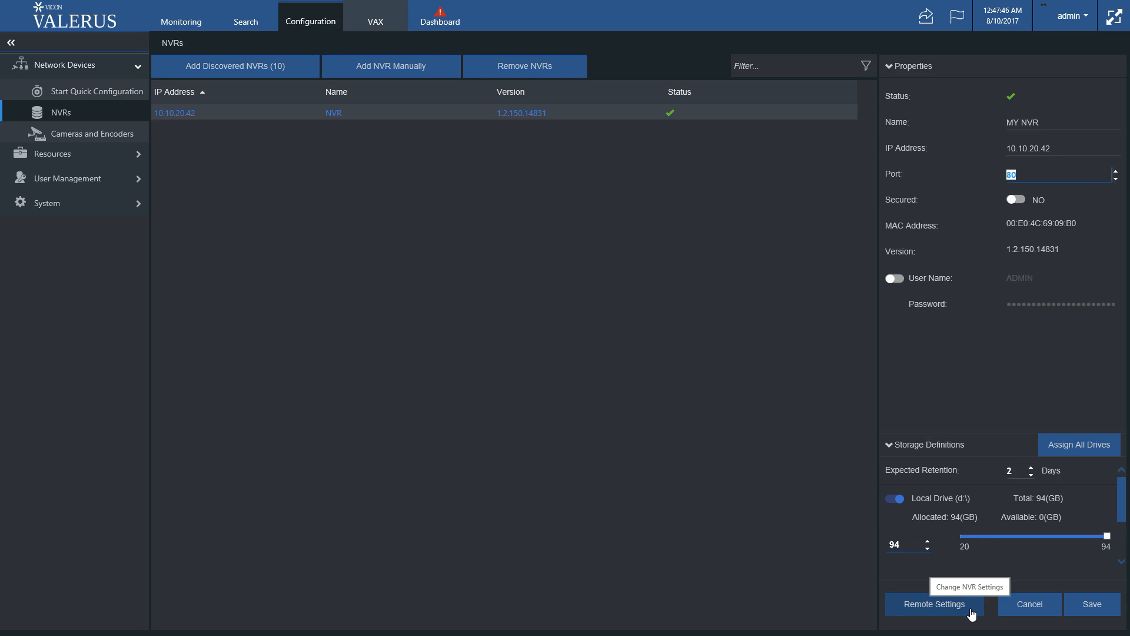
# Open MY NVR's Remote Settings, then toggle network editing on and back off
pyautogui.click(932, 604)
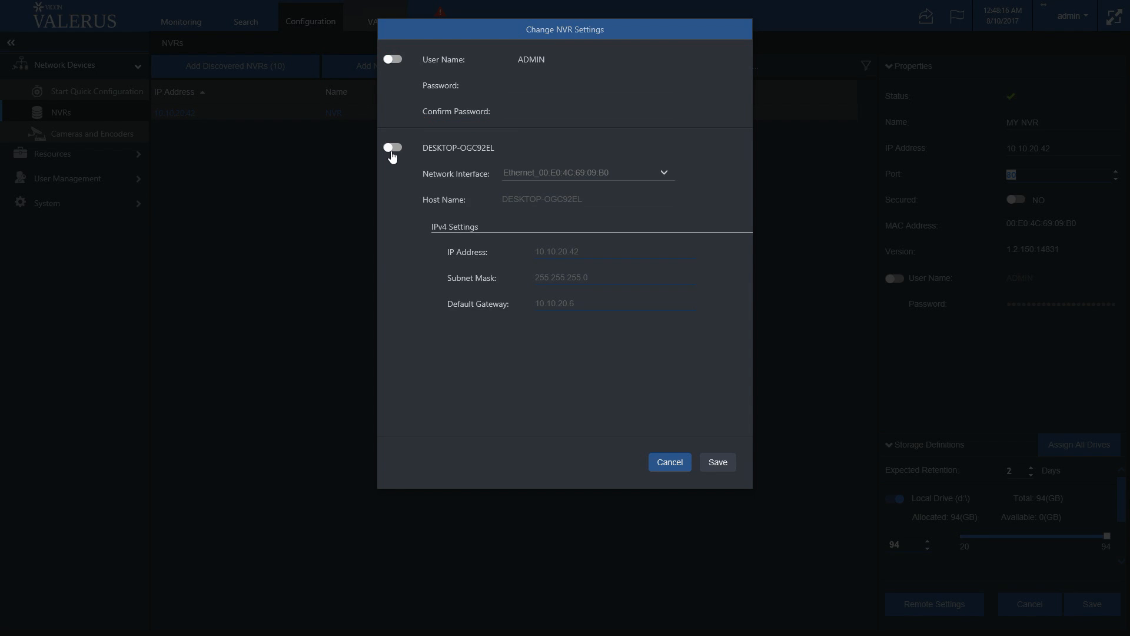
pyautogui.click(392, 148)
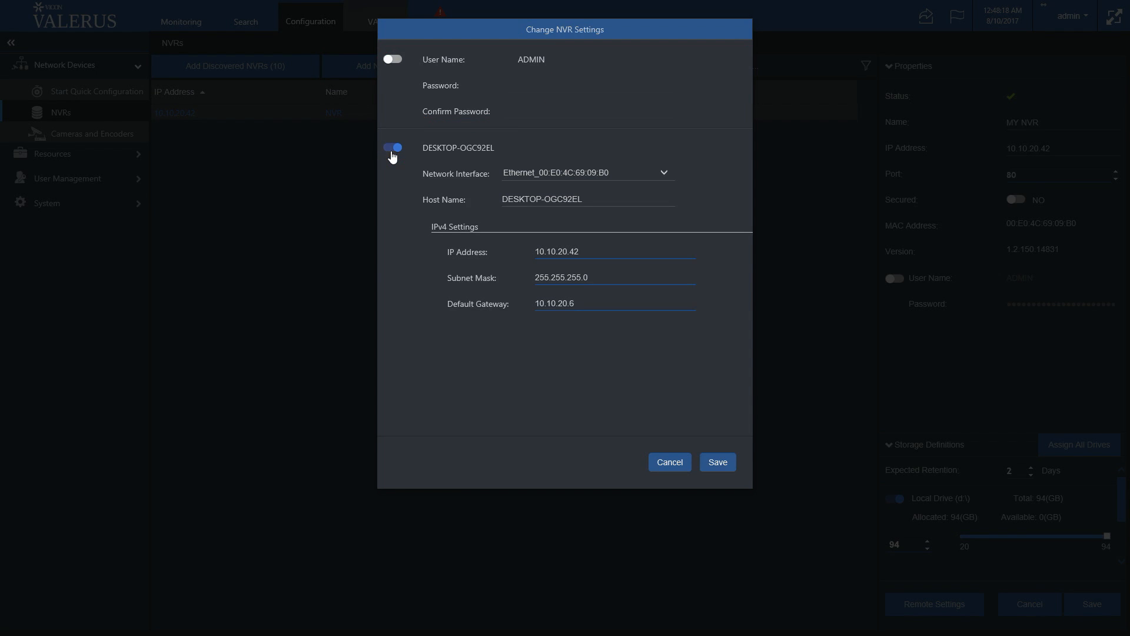
pyautogui.click(392, 147)
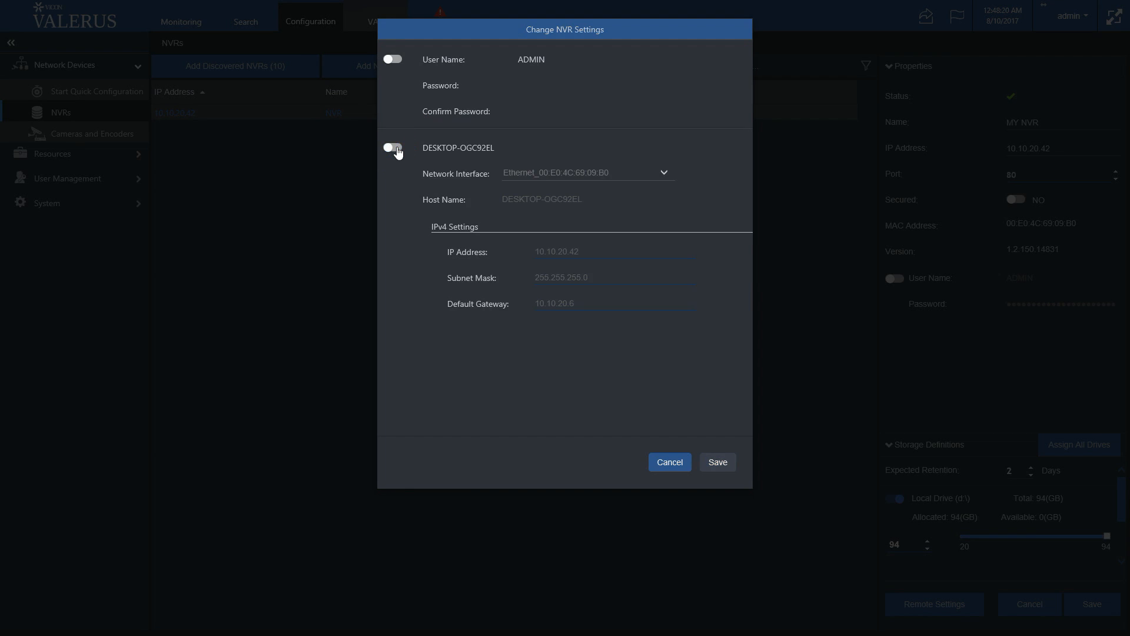